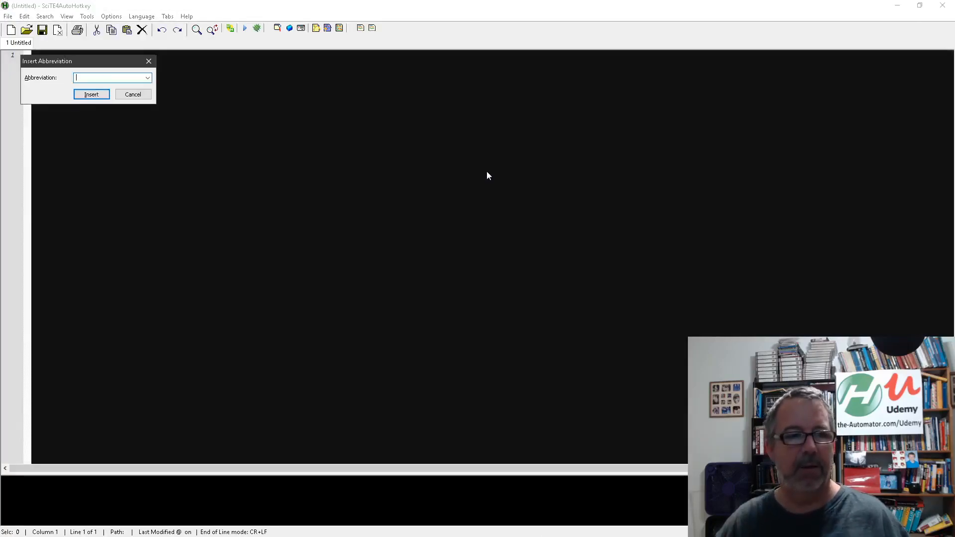
# Cancel the Insert Abbreviation dialog, leaving the untitled script empty
pyautogui.click(133, 94)
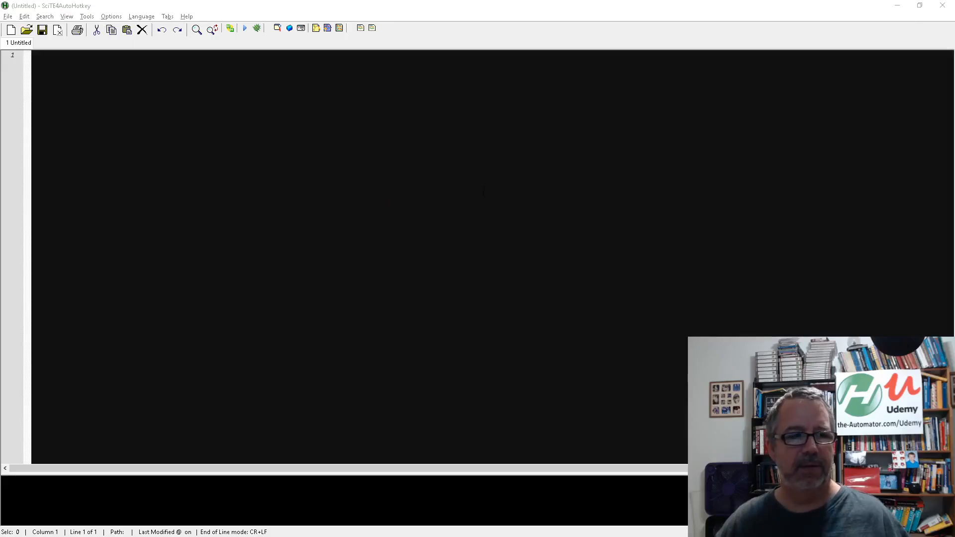